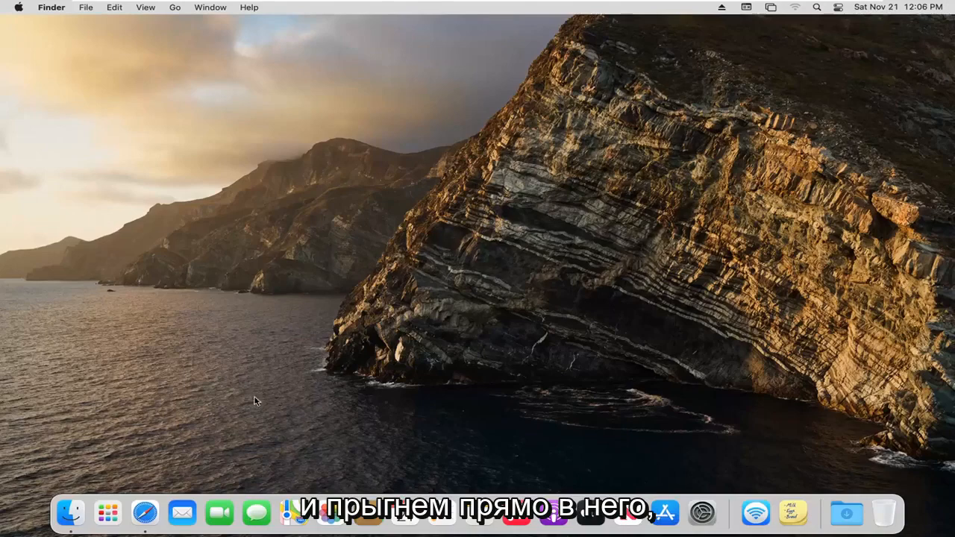
mouse_move(108, 519)
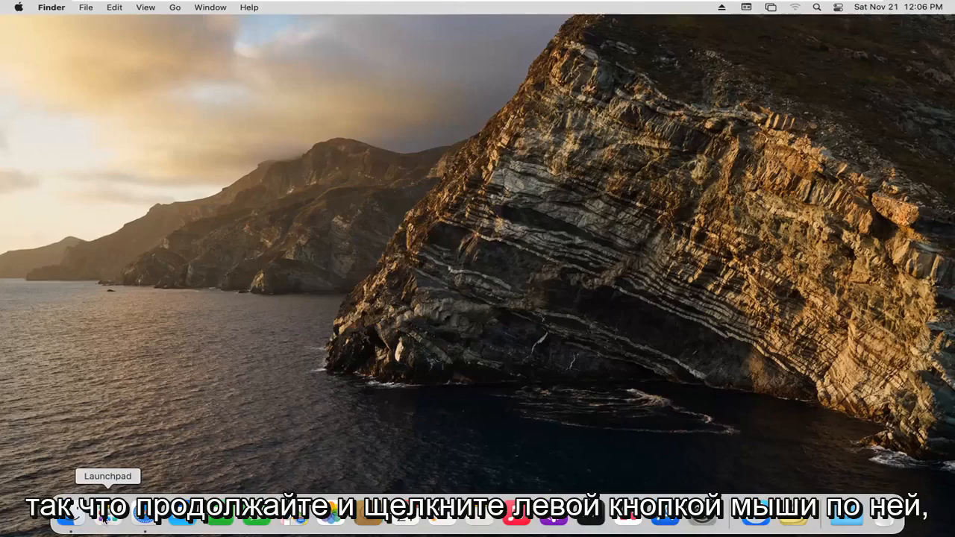
Launch Stickies from Launchpad and write 'hello' on the new yellow note, selecting the word.
click(102, 534)
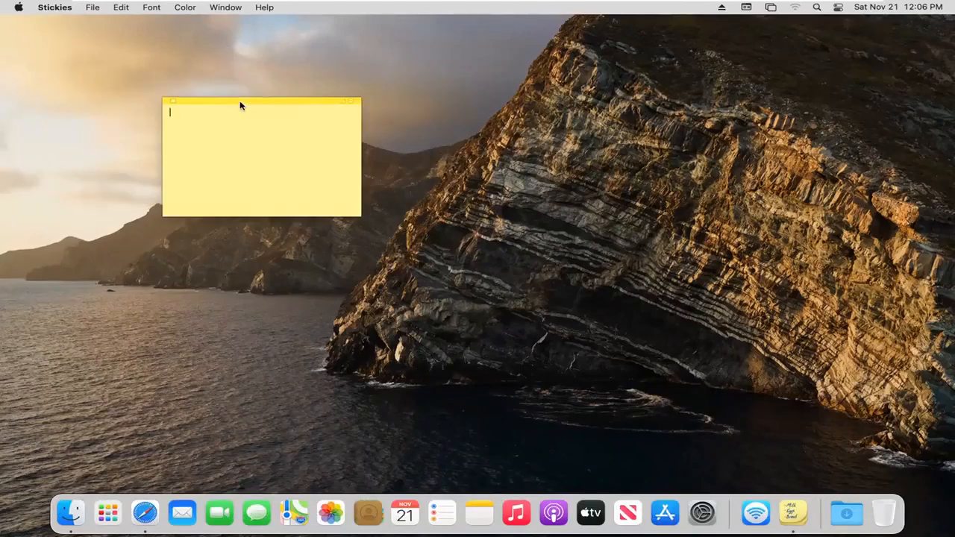
text(hello)
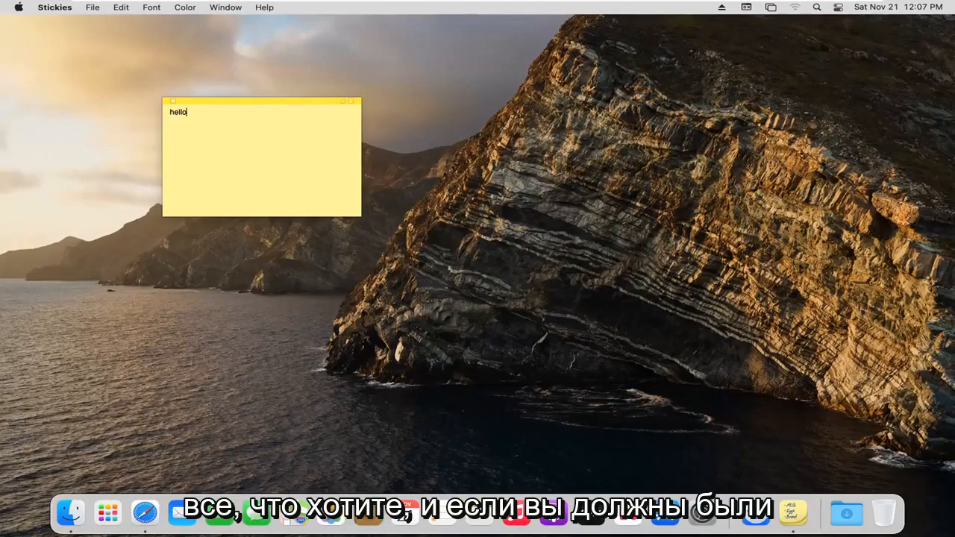
double_click(177, 111)
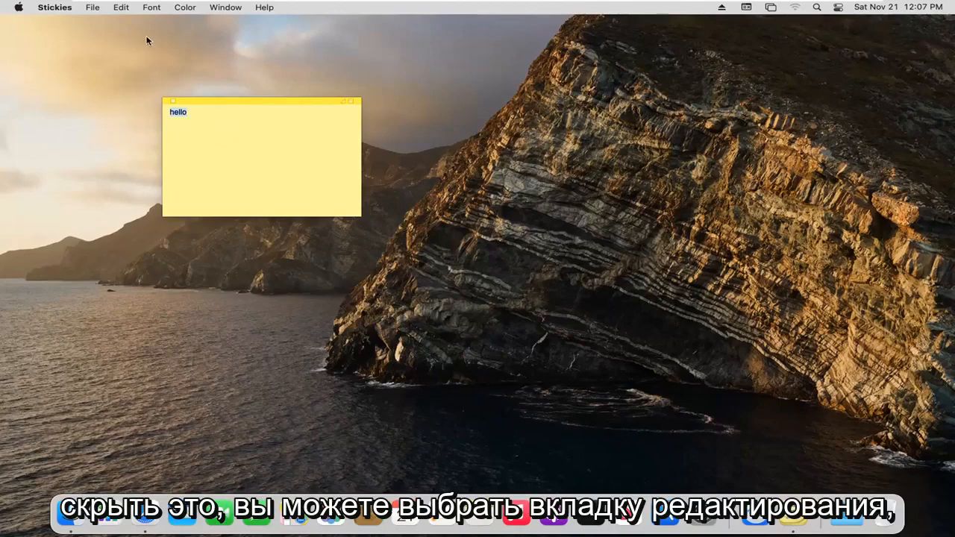
Browse the Edit menu with its Spelling and Grammar submenu and the Font menu.
click(118, 6)
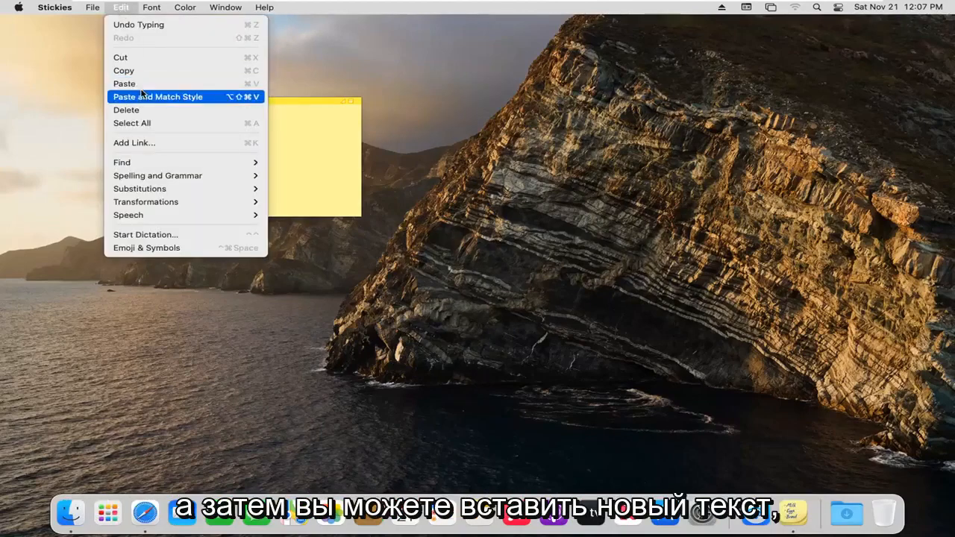
mouse_move(158, 176)
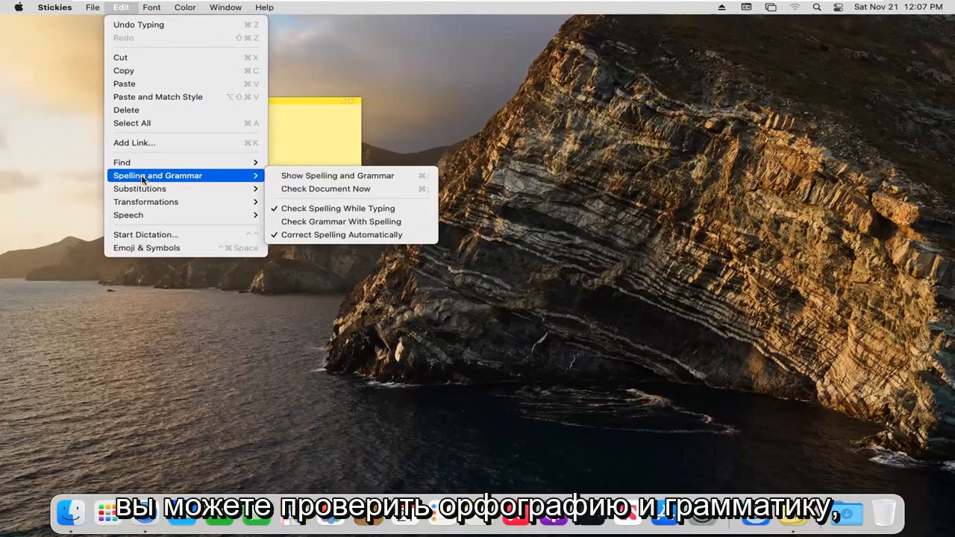
click(152, 6)
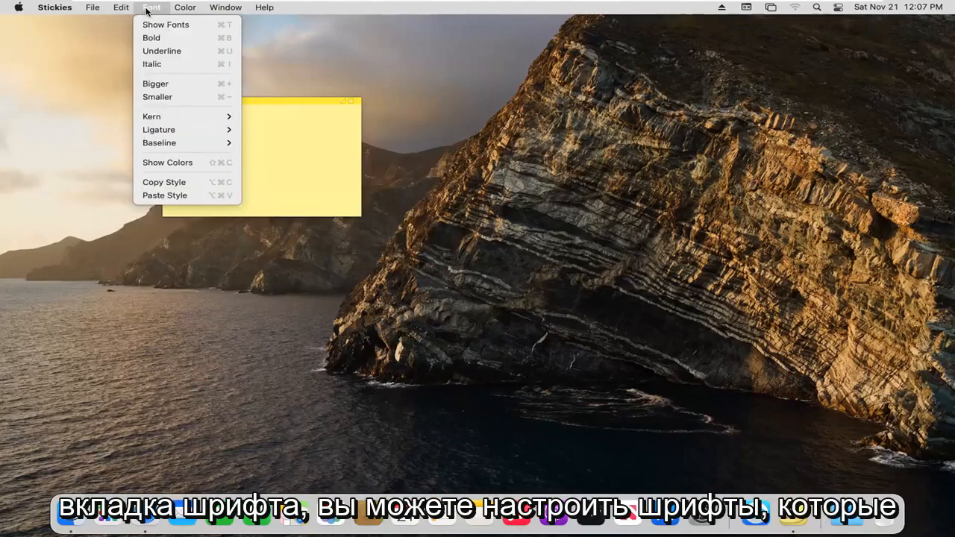
mouse_move(153, 39)
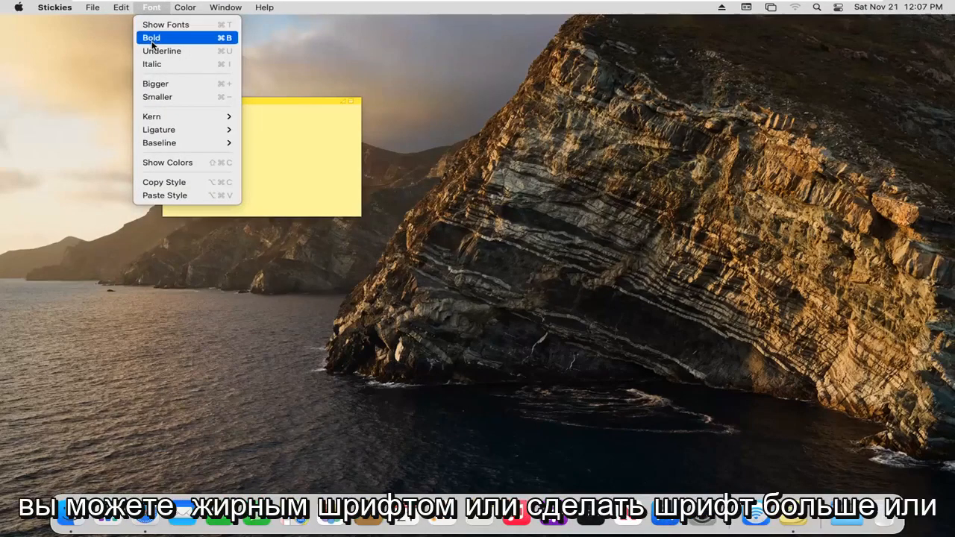
mouse_move(158, 95)
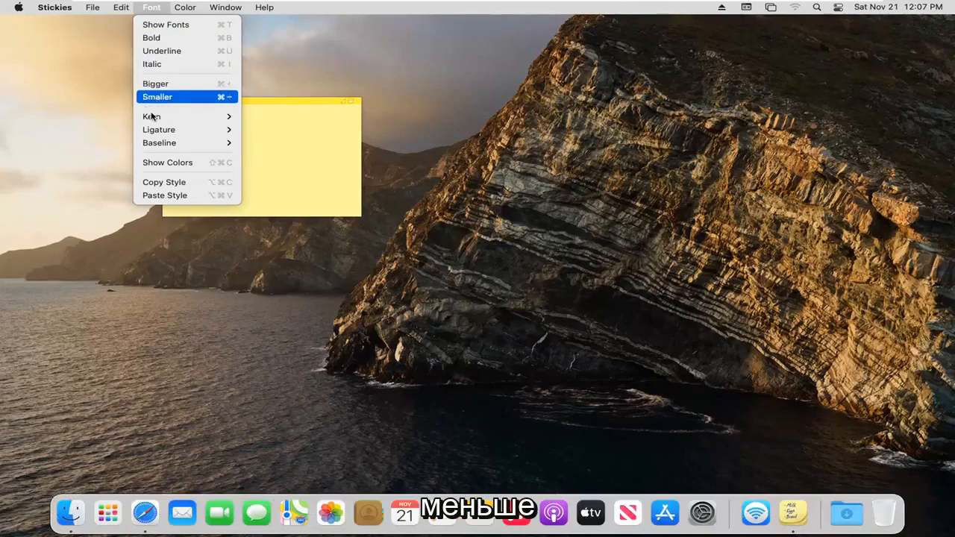
click(156, 97)
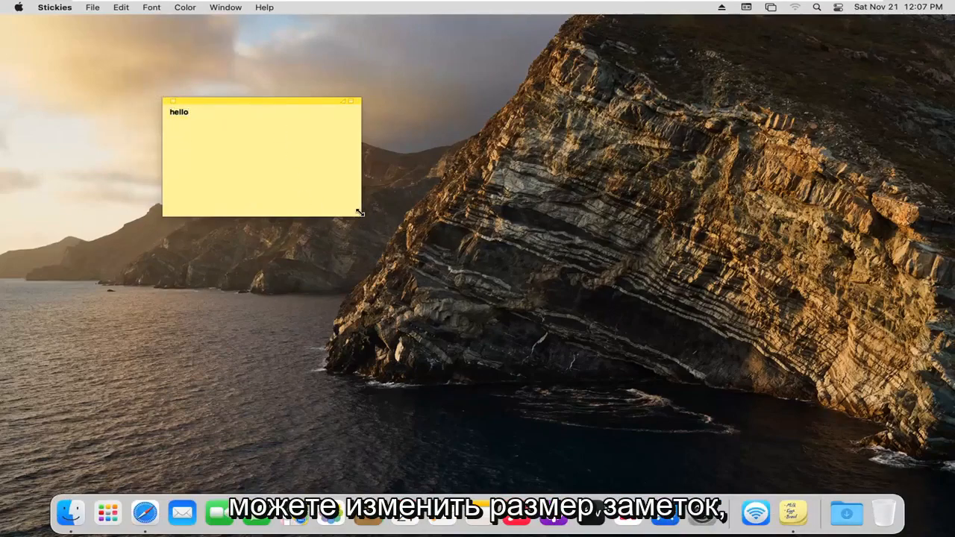
Shrink the hello note to a tiny size, then stretch it back out larger.
drag(359, 212, 200, 122)
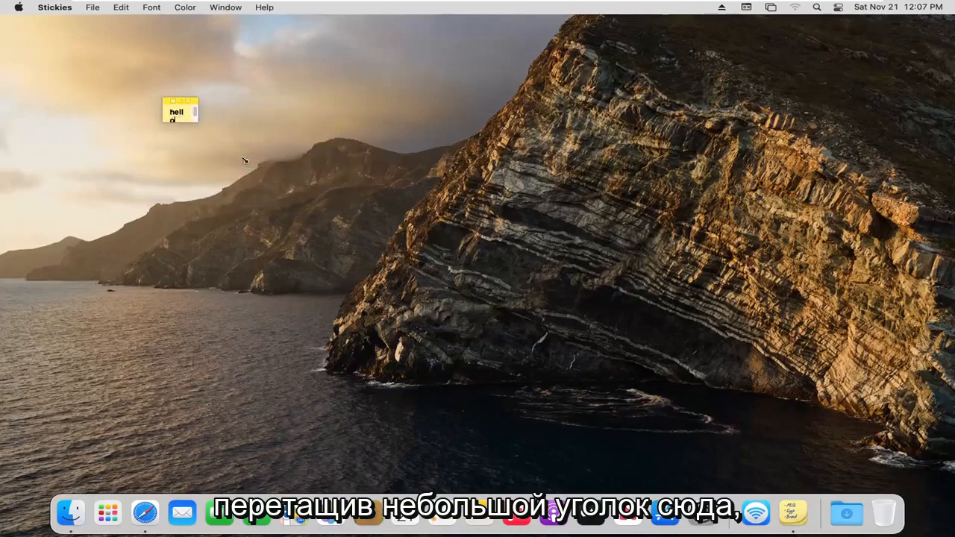
drag(197, 127, 448, 216)
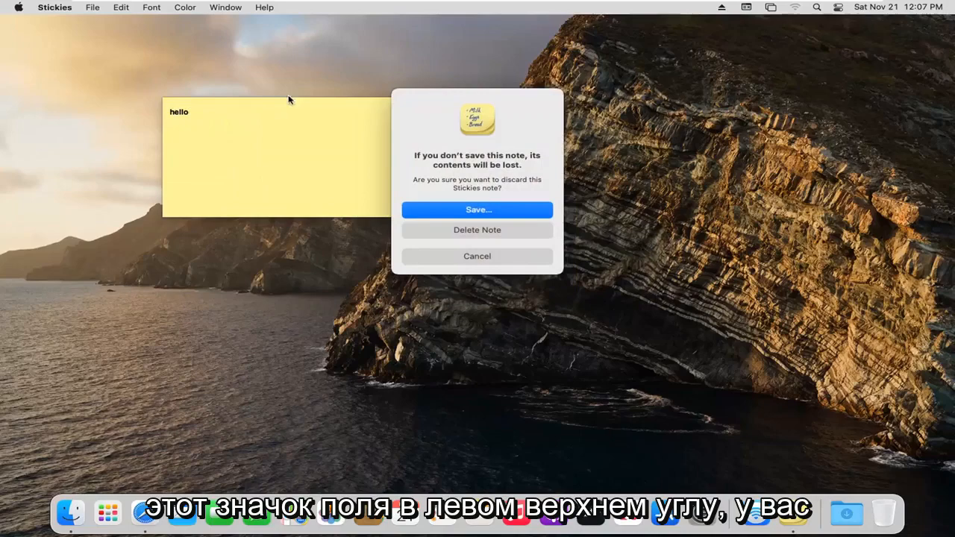
mouse_move(455, 230)
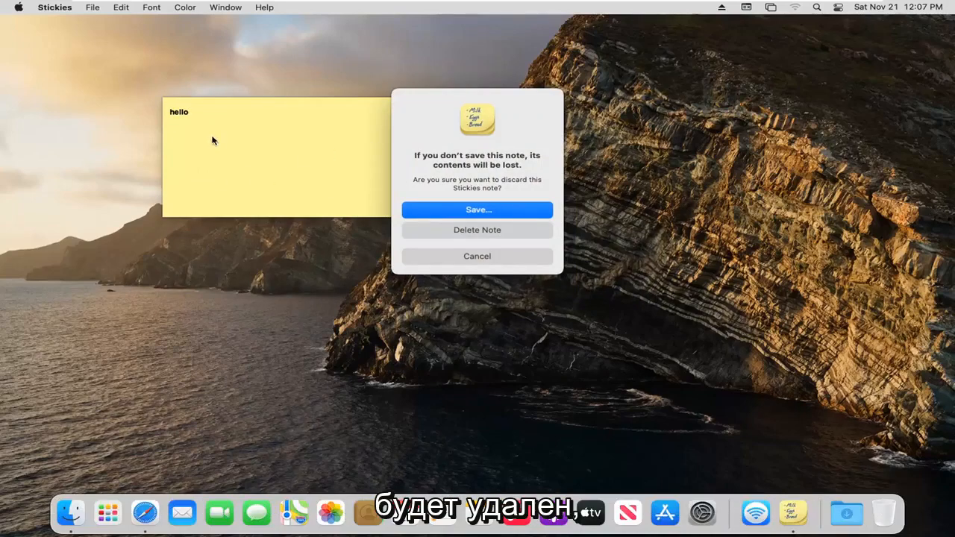
mouse_move(477, 209)
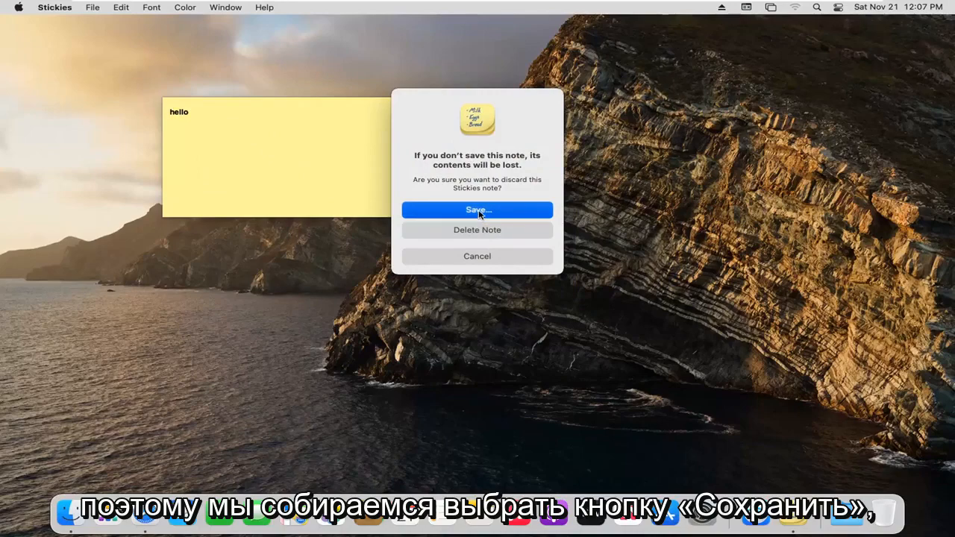
Save the note as a Plain Text file named Untitled on the Desktop.
click(478, 209)
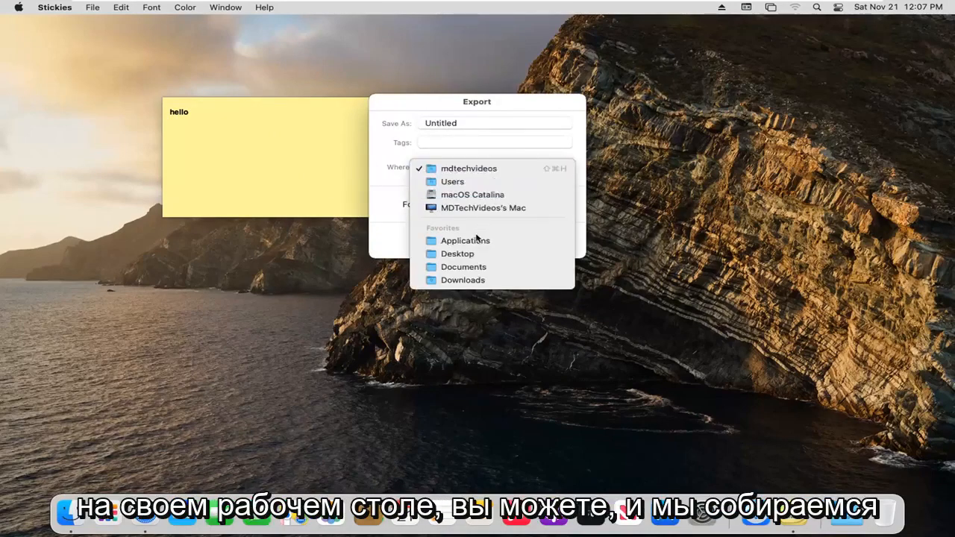
click(457, 254)
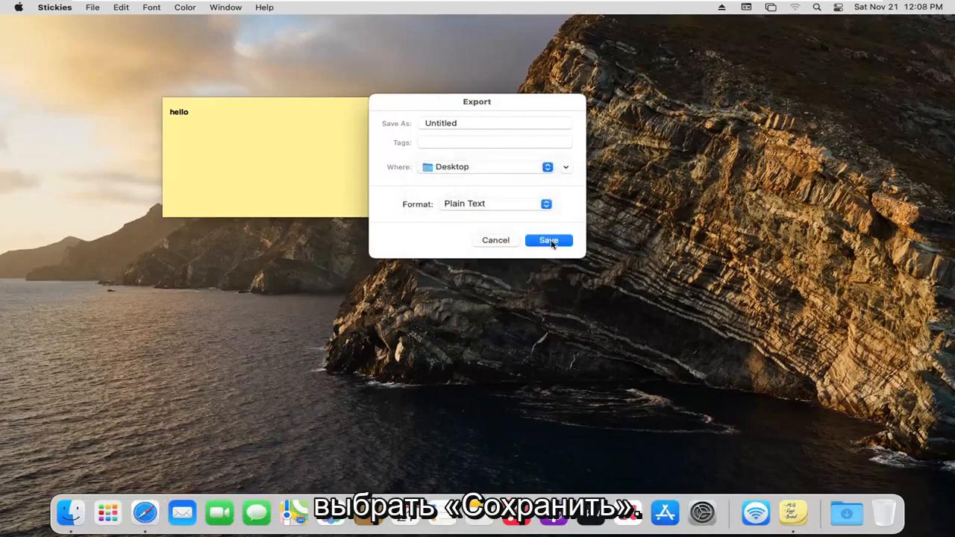
click(548, 238)
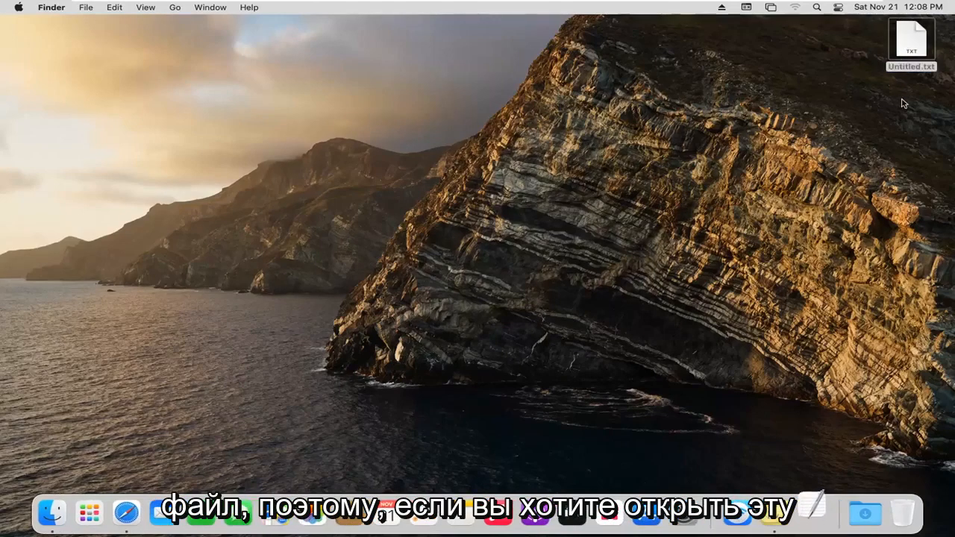
double_click(913, 37)
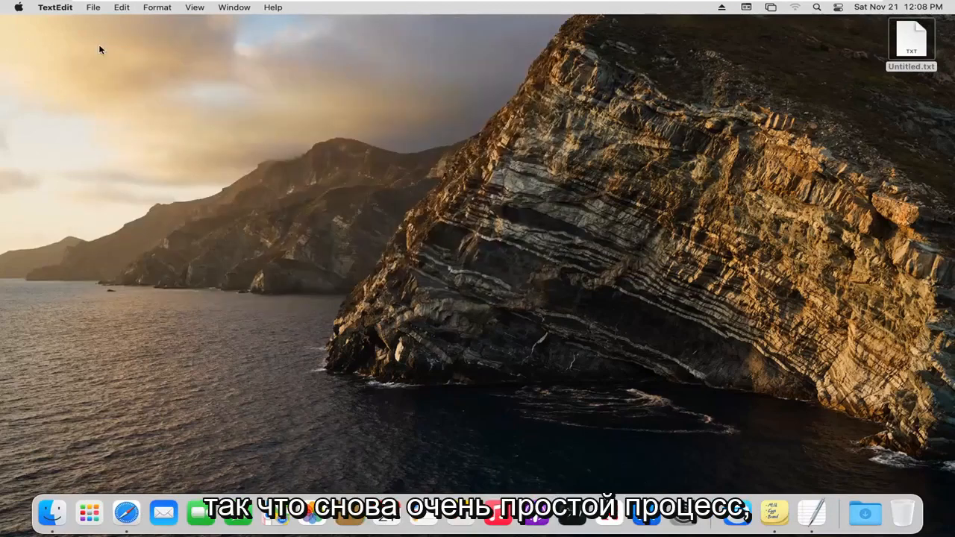
click(913, 45)
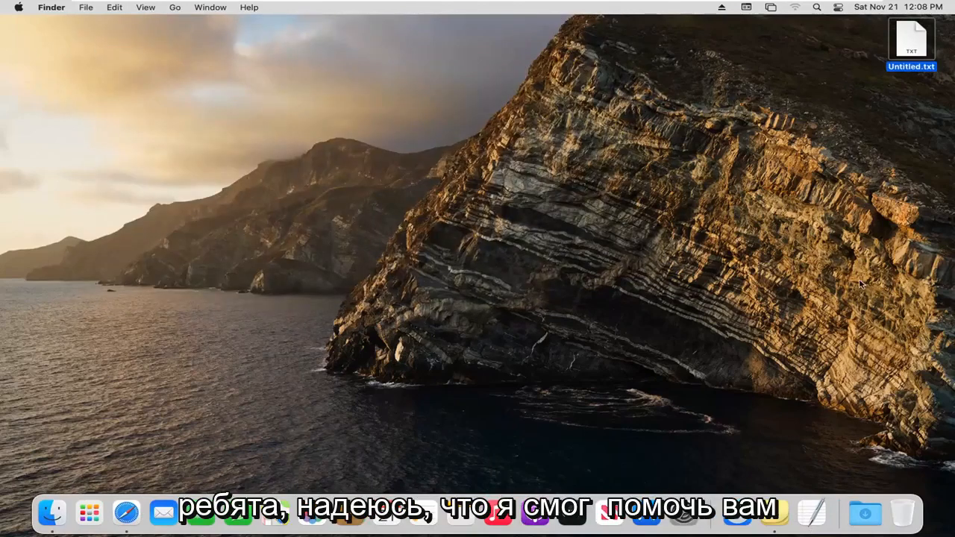